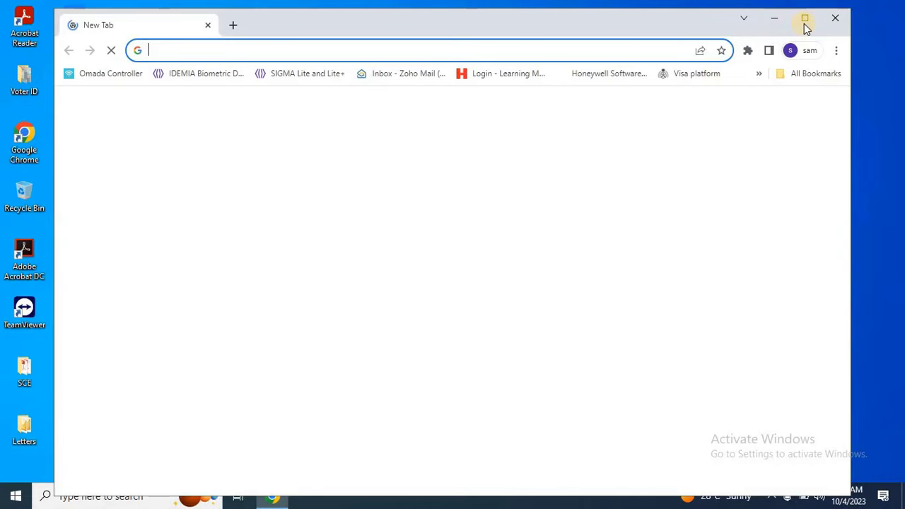
# Step: Maximize Chrome and go to voters.eci.gov.in to reach the portal home page
pyautogui.click(805, 17)
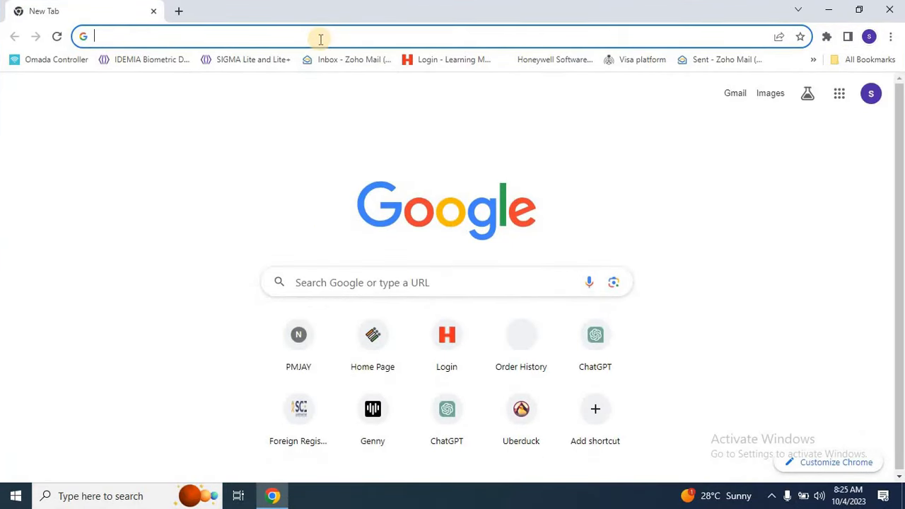
pyautogui.write('voters.eci.gov.in')
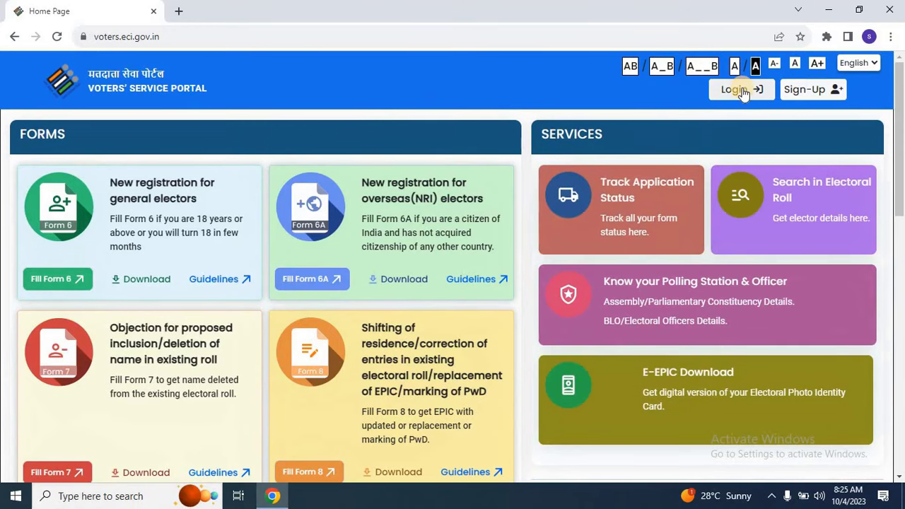
# Step: Sign in with mobile number, password and captcha 1ysq4b via Request OTP/Login
pyautogui.click(738, 89)
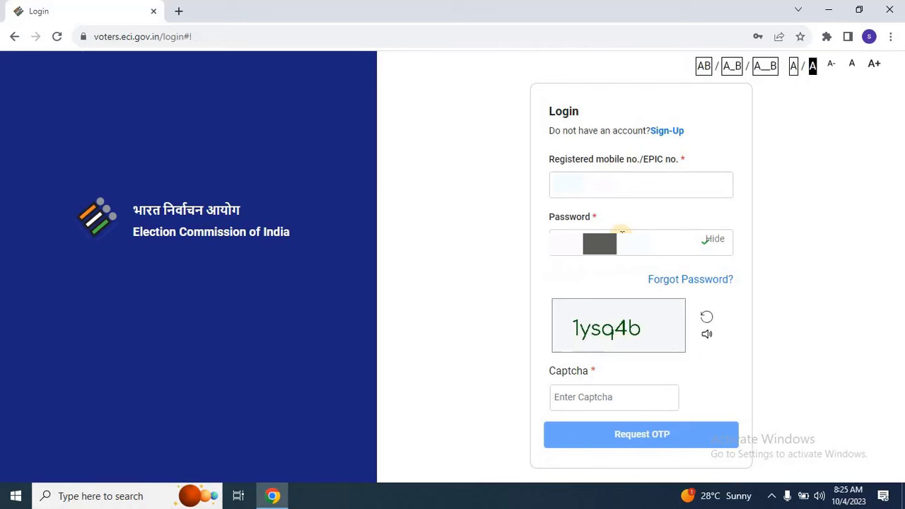
pyautogui.write('1')
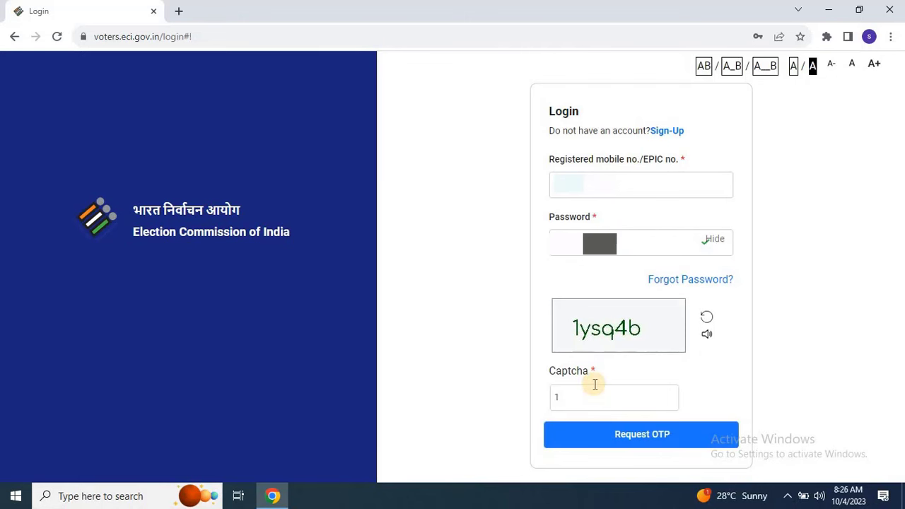
pyautogui.write('ysq4')
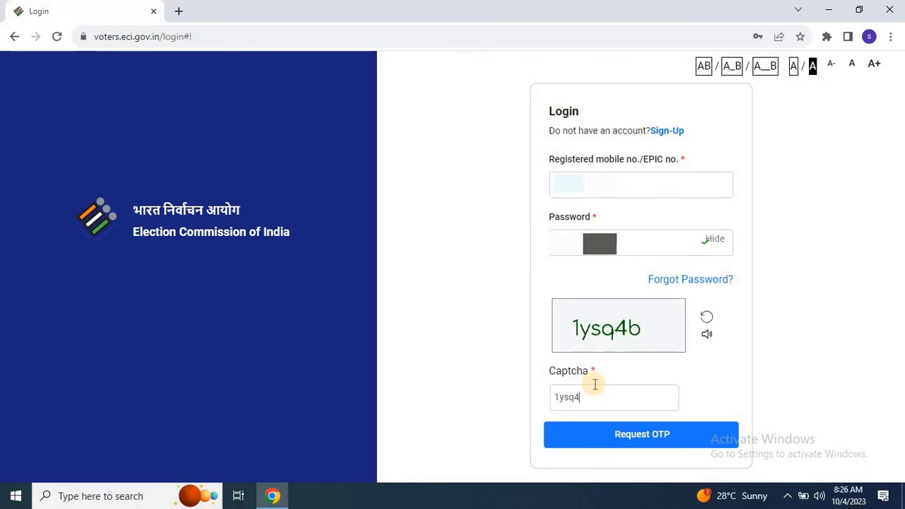
pyautogui.click(642, 433)
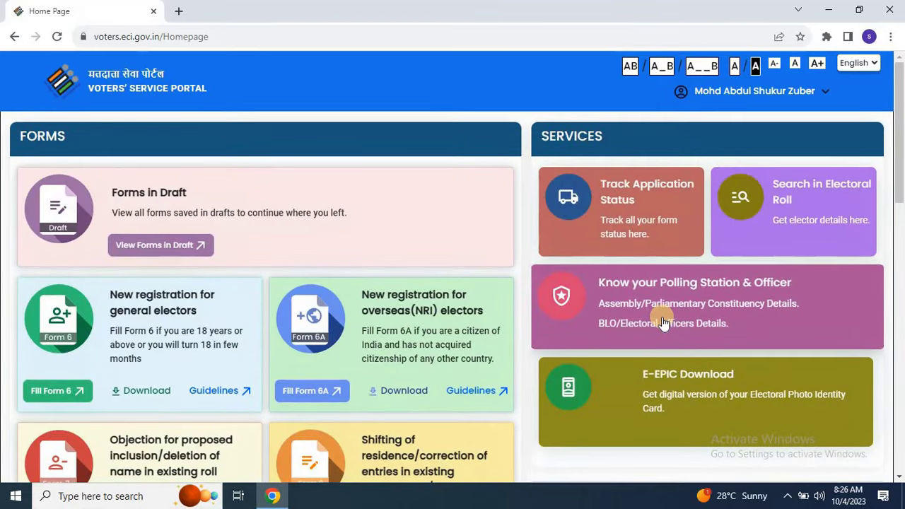
pyautogui.moveTo(665, 240)
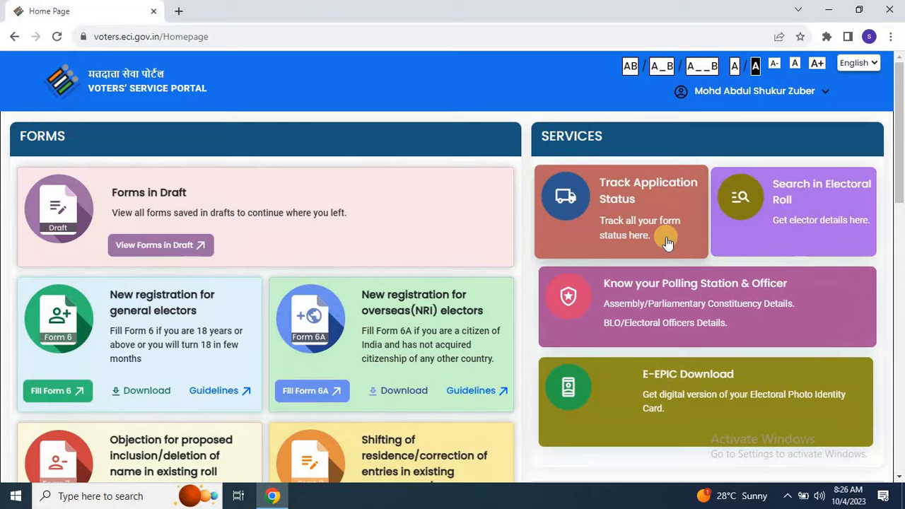
# Step: Look up the reference number's status in Telangana, listing Form 8 as Form Accepted
pyautogui.click(619, 210)
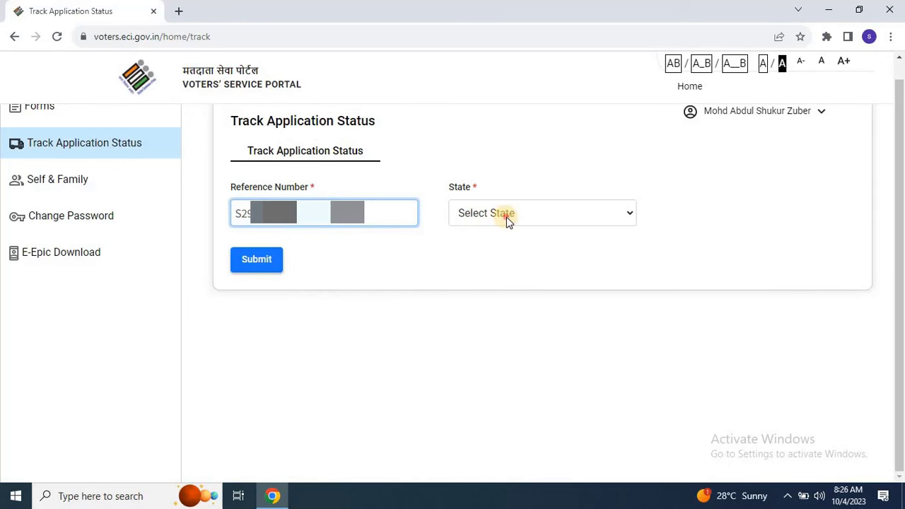
pyautogui.click(542, 212)
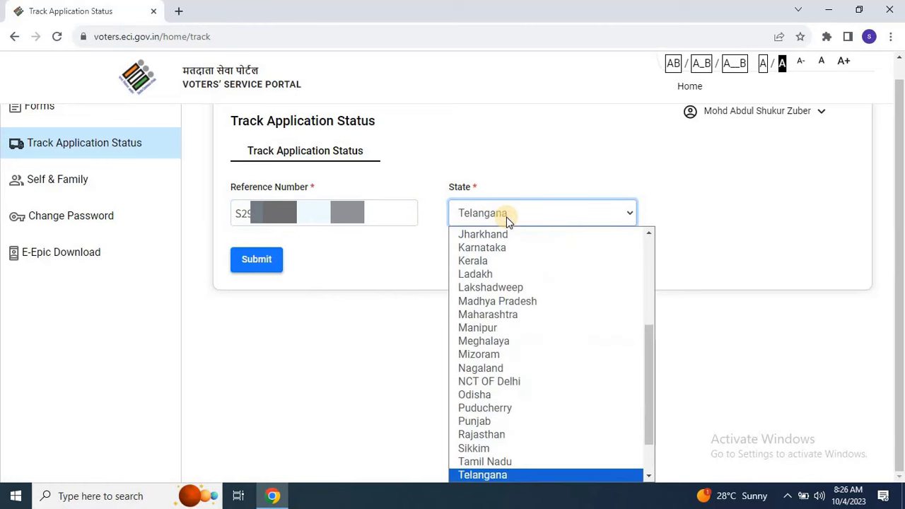
pyautogui.click(483, 475)
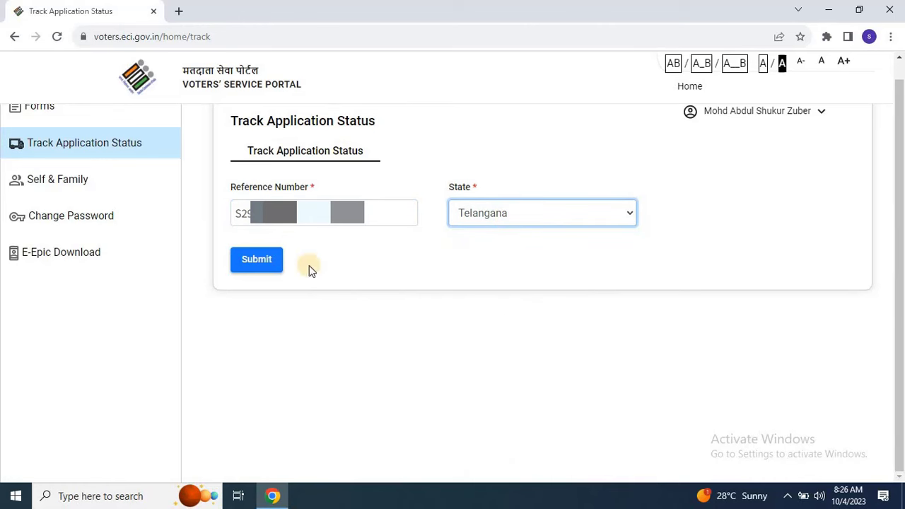
pyautogui.click(256, 261)
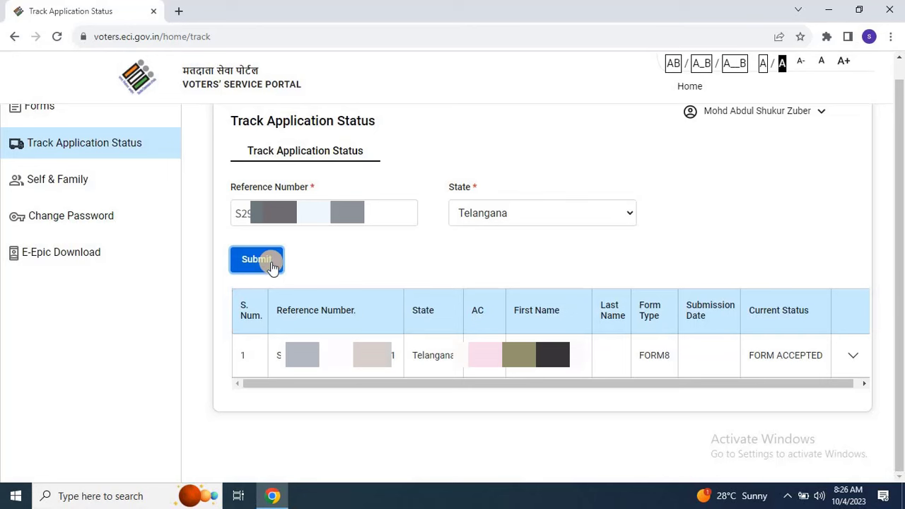
pyautogui.moveTo(851, 402)
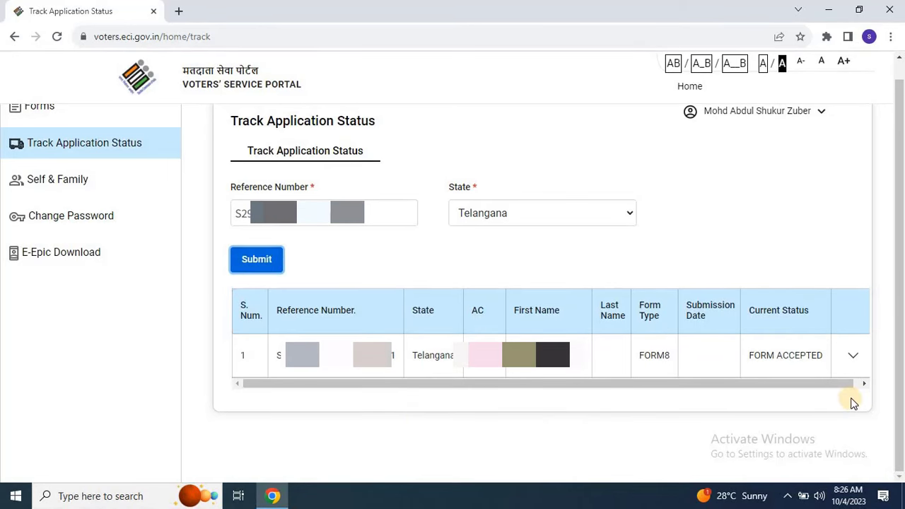
pyautogui.moveTo(854, 355)
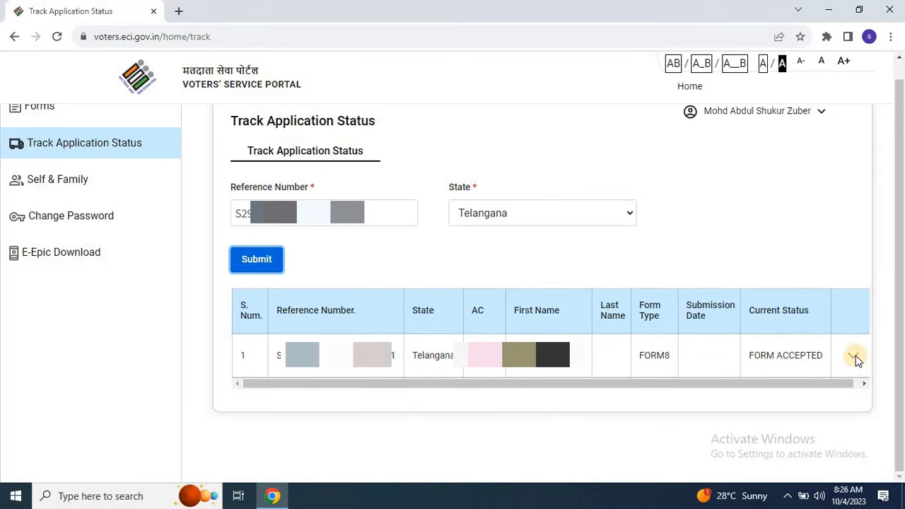
# Step: Expand the Form 8 row to show Submitted, BLO Assigned, Field Verified, Accepted
pyautogui.click(854, 354)
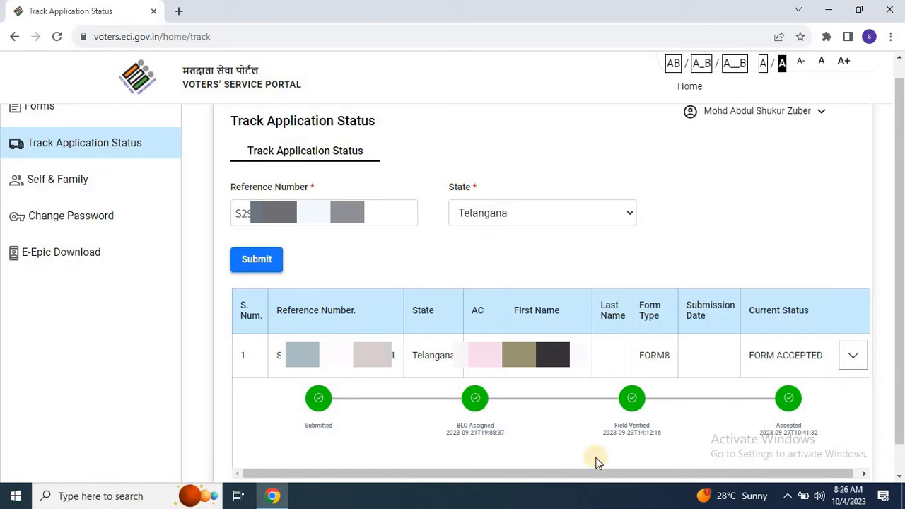
pyautogui.moveTo(336, 450)
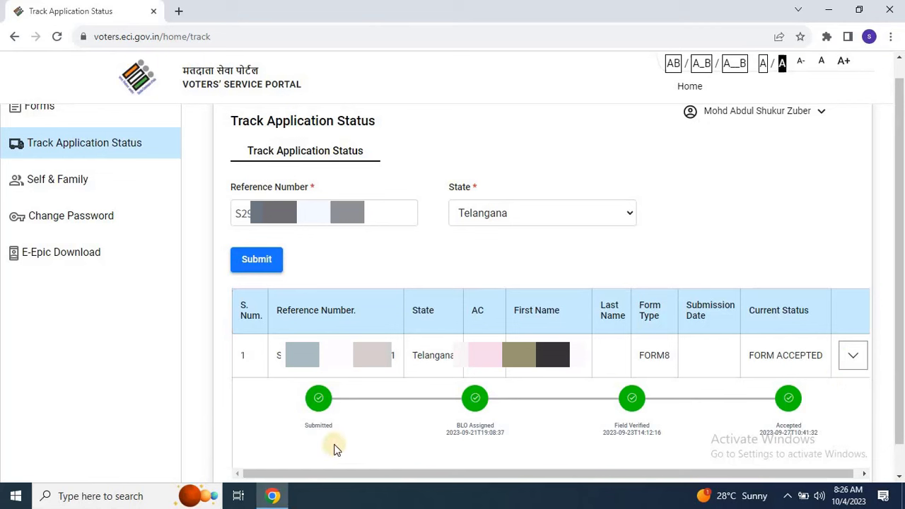
pyautogui.moveTo(476, 456)
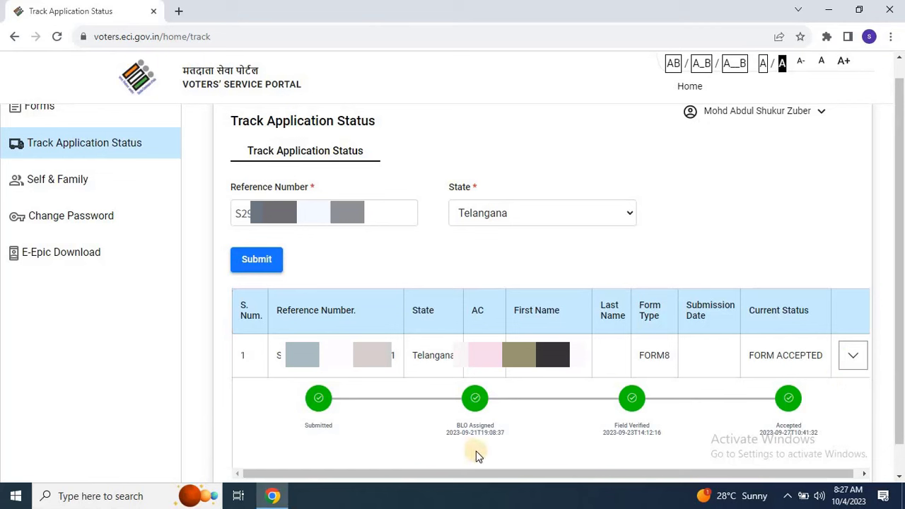
pyautogui.moveTo(769, 454)
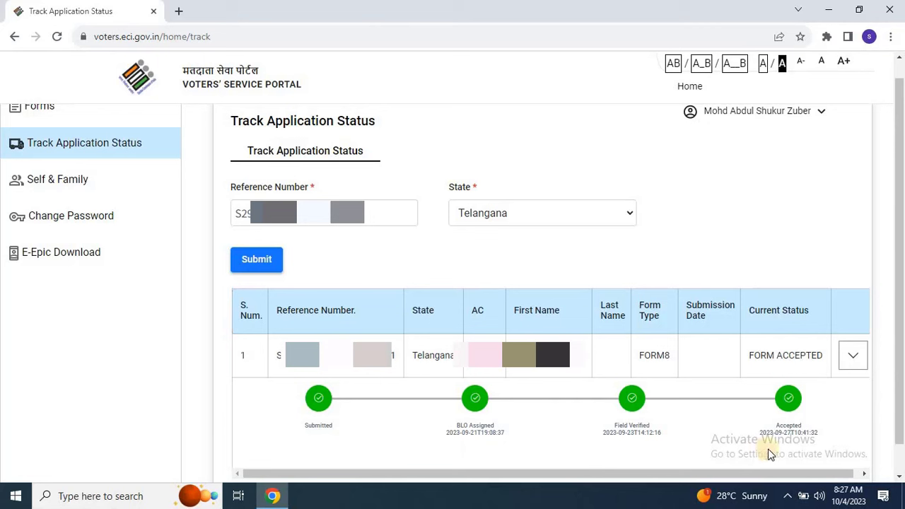
pyautogui.moveTo(776, 452)
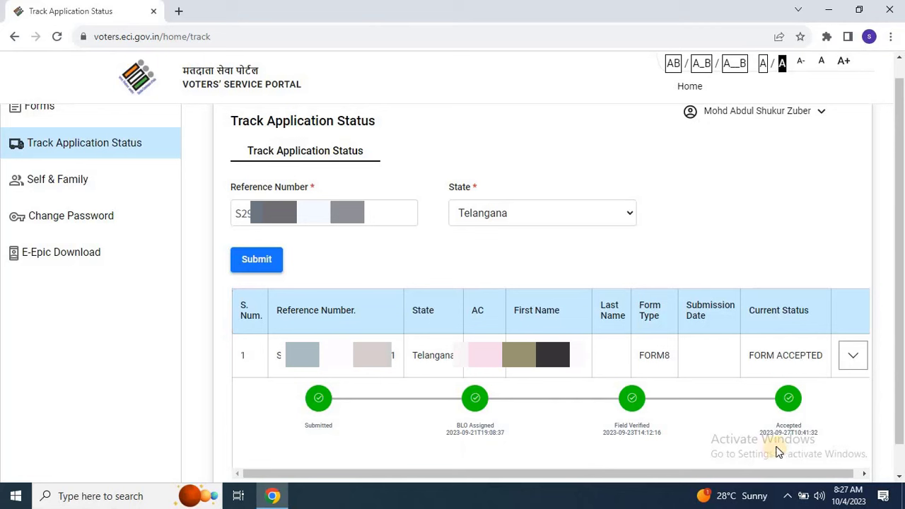